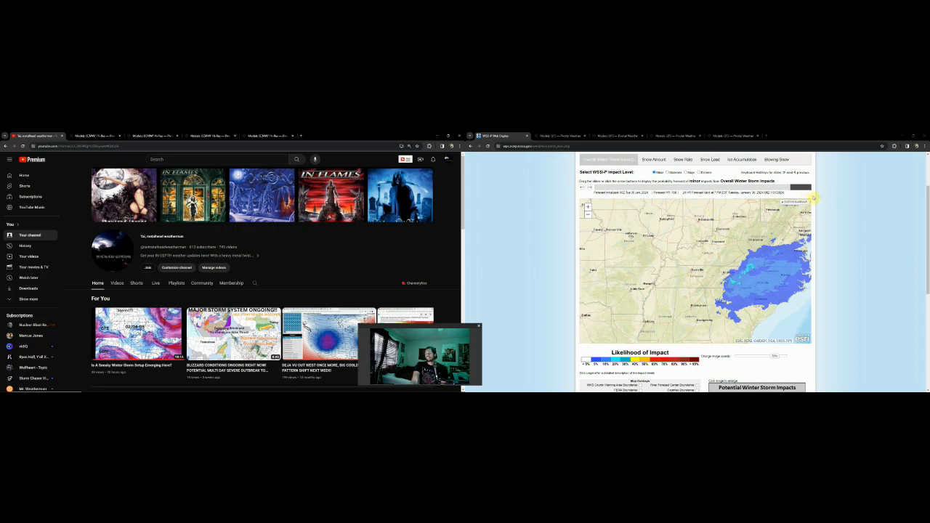
mouse_move(795, 256)
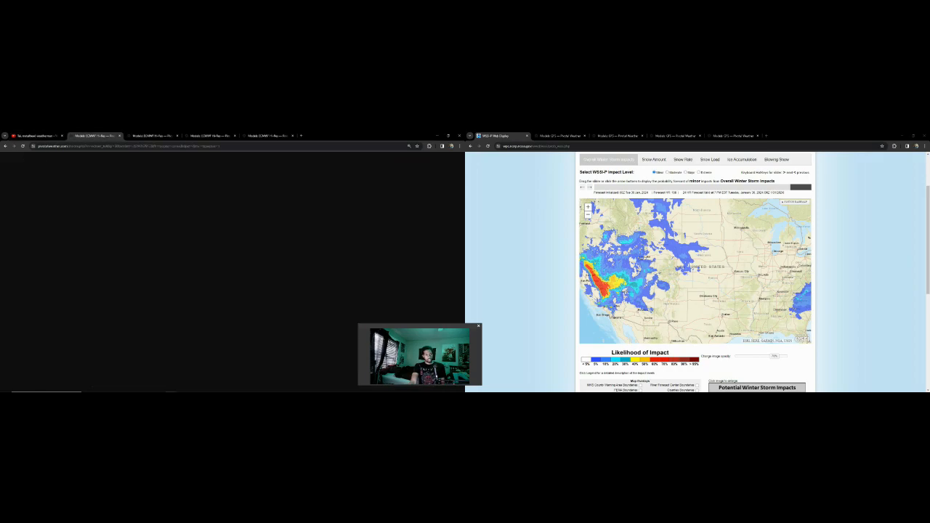
Show the GFS 300 mb wind map beside ECMWF, then return the right window to the WSSI-P impact map
click(559, 135)
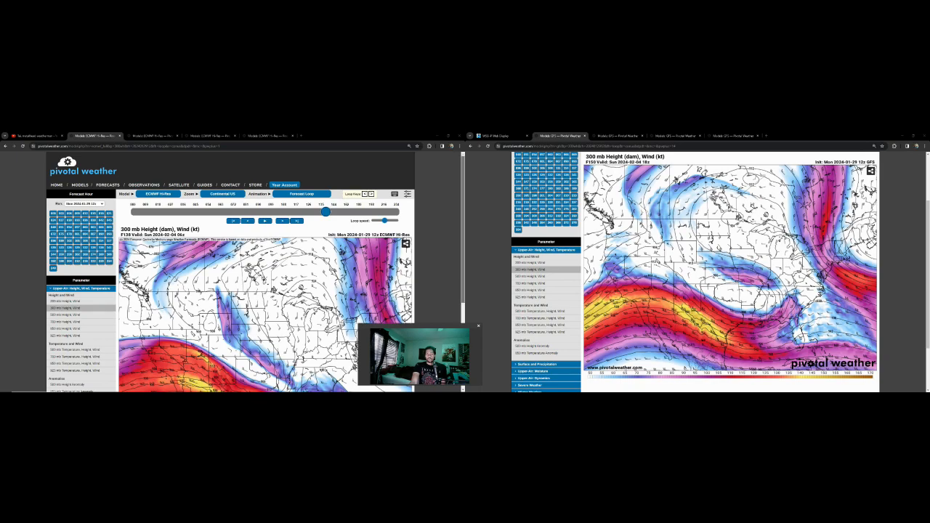
scroll(down, 3)
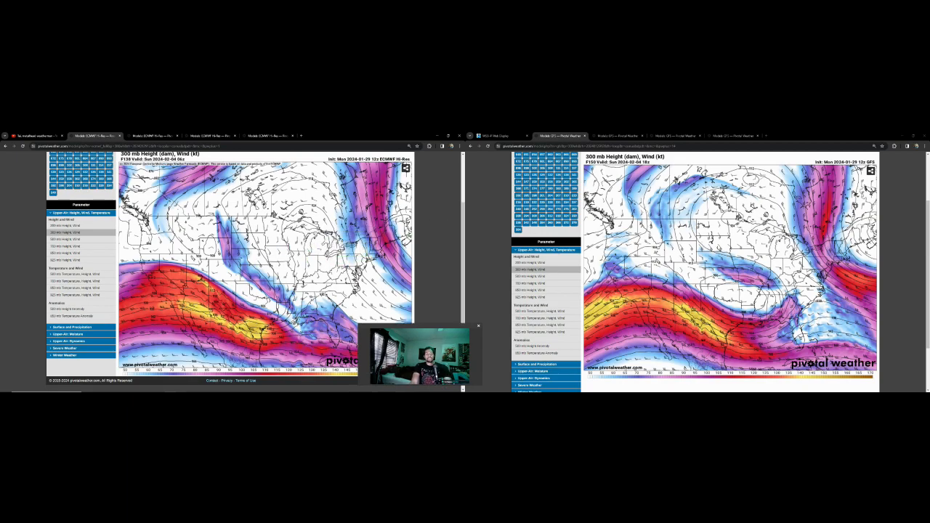
mouse_move(405, 227)
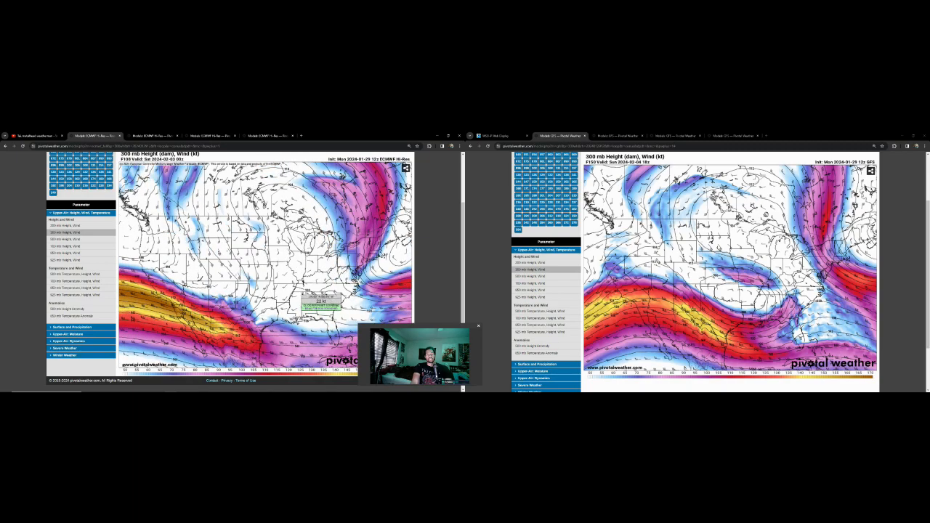
click(496, 136)
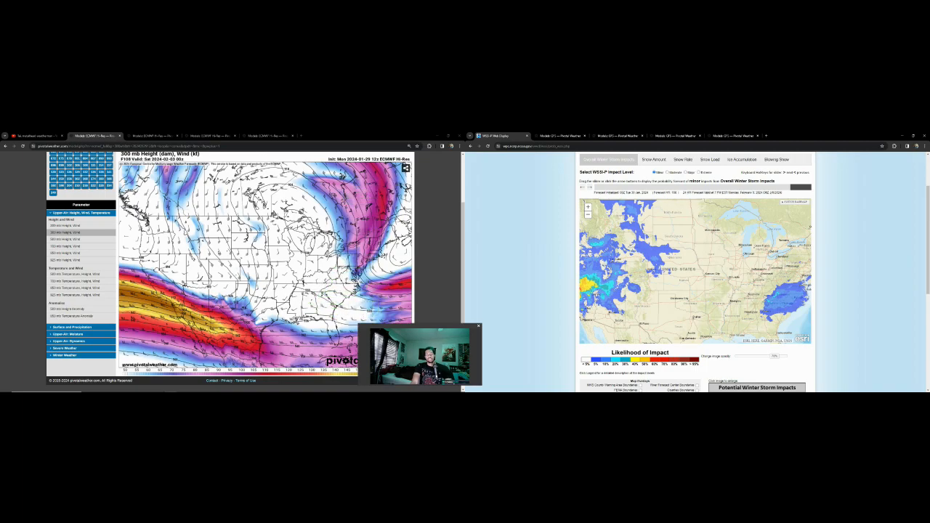
click(559, 136)
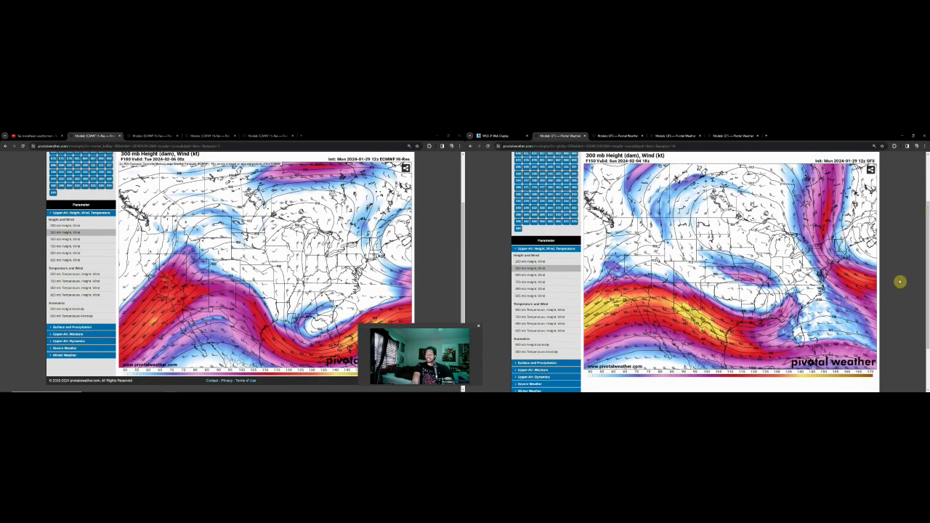
mouse_move(788, 301)
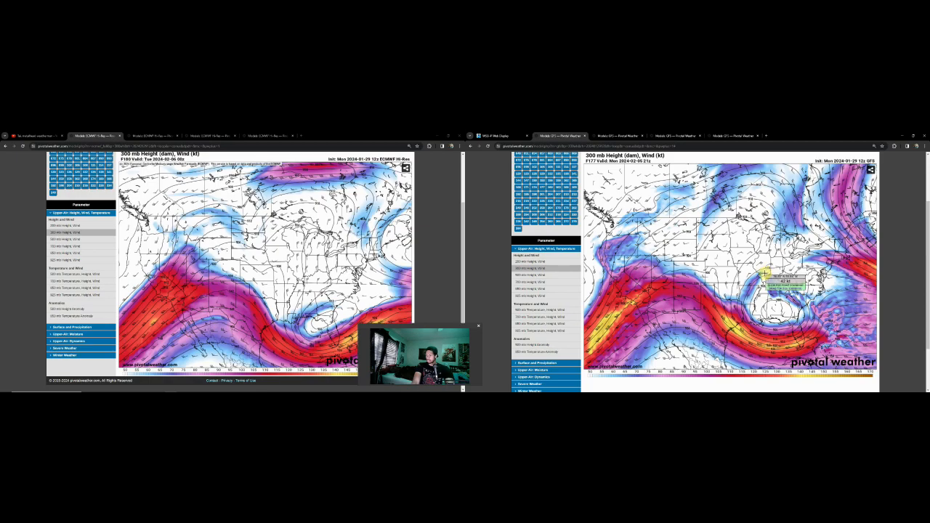
mouse_move(768, 324)
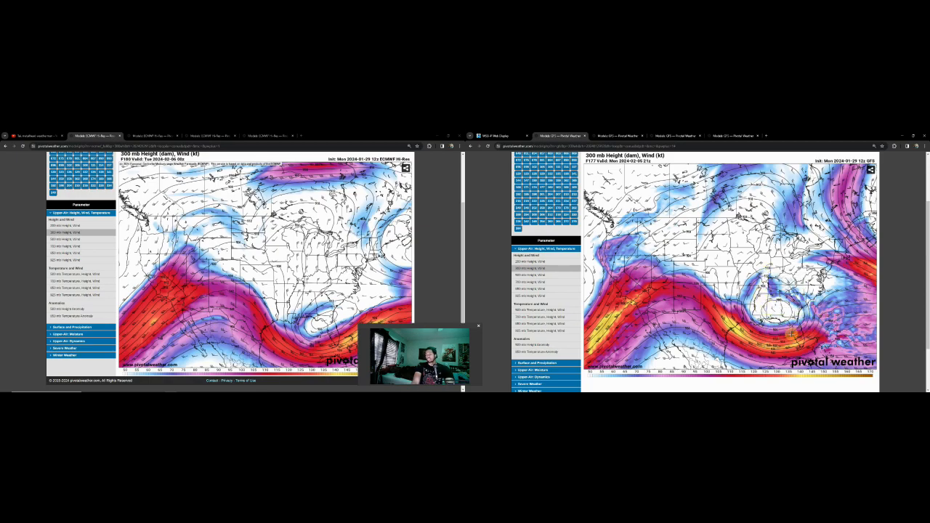
mouse_move(364, 316)
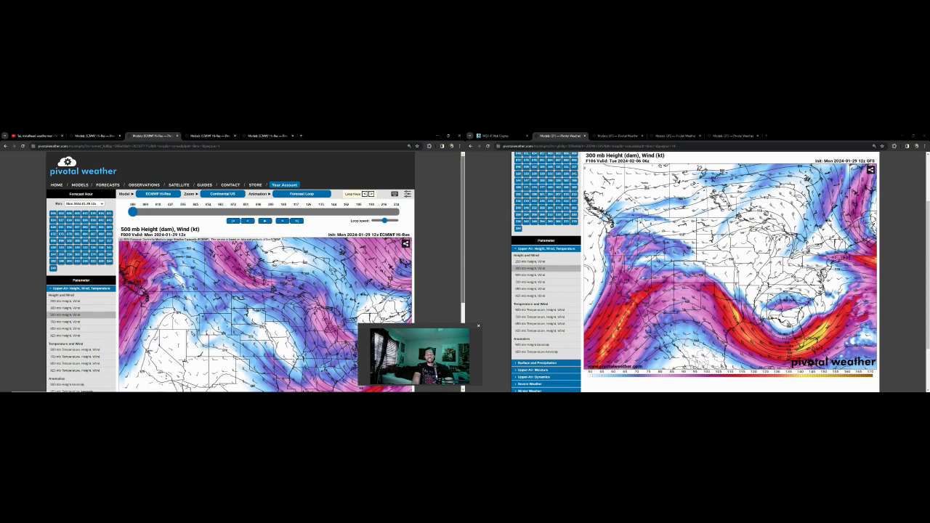
Scroll the ECMWF 500 mb height and wind page to view the map for Tuesday 06z
scroll(down, 3)
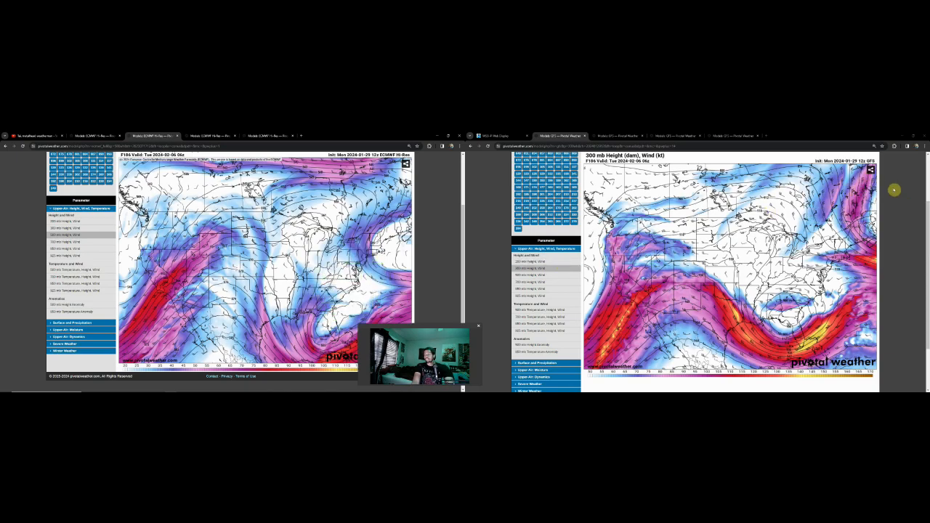
Advance the GFS 500 mb height and wind map to a later forecast hour toward Tuesday, February 6
click(617, 136)
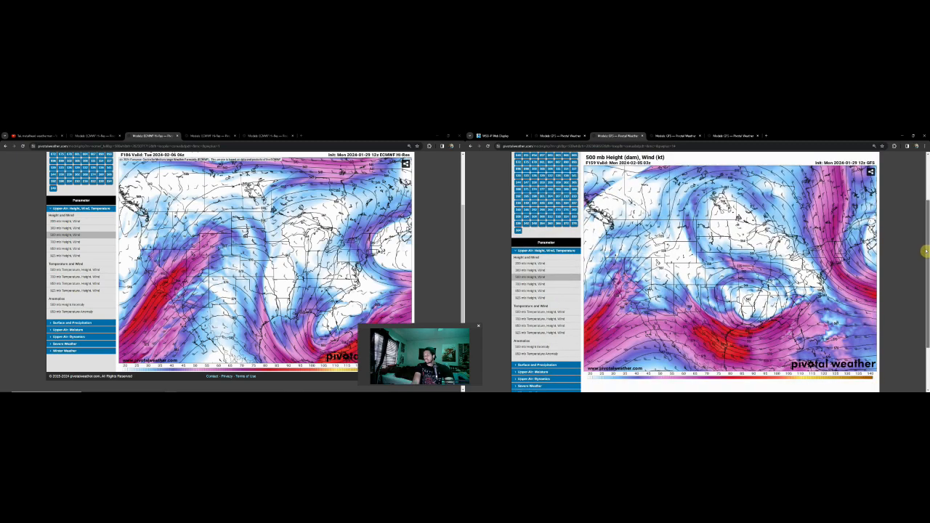
mouse_move(748, 316)
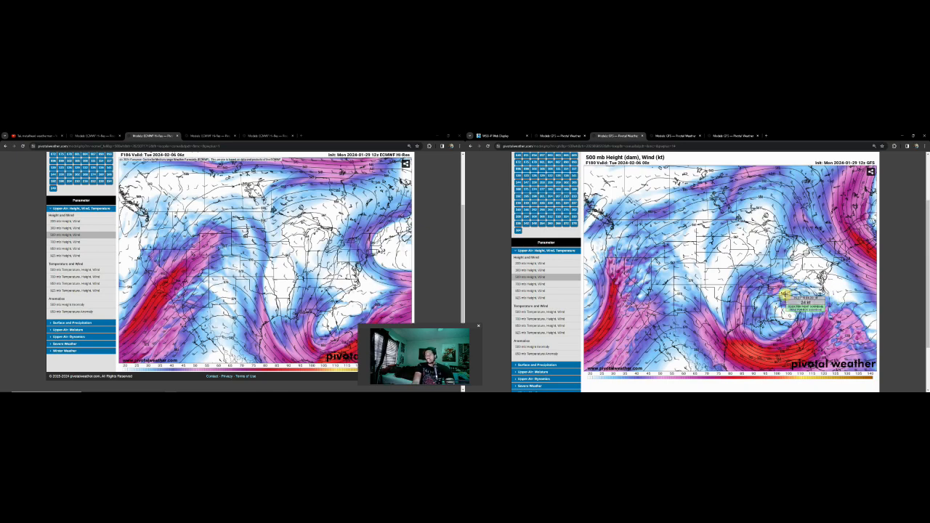
mouse_move(697, 323)
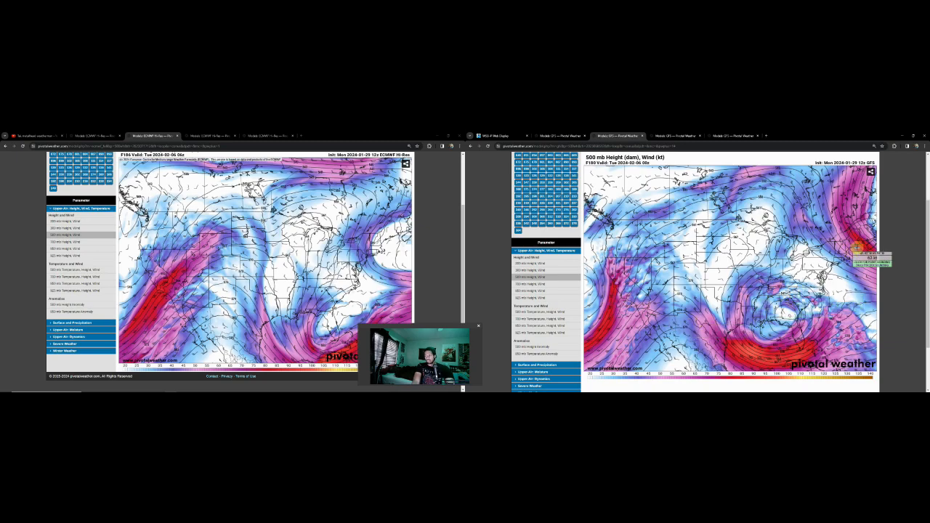
mouse_move(810, 262)
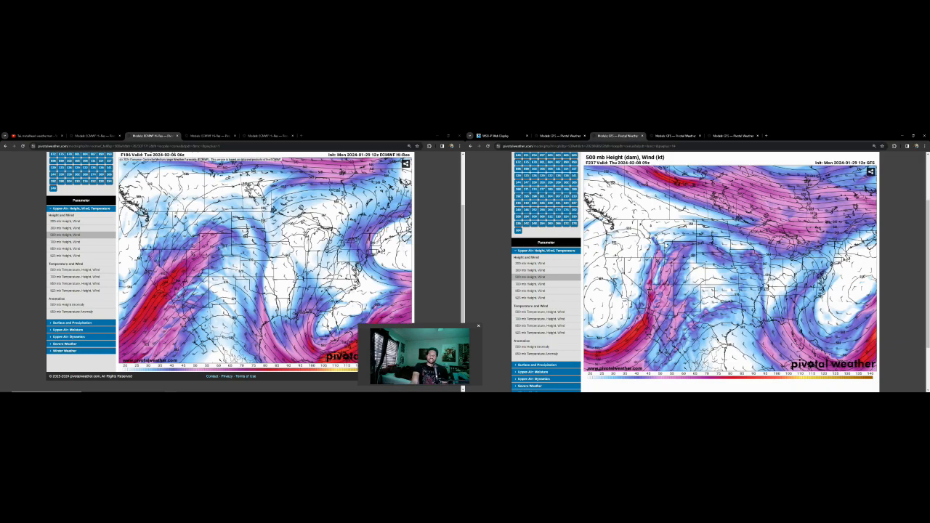
mouse_move(326, 305)
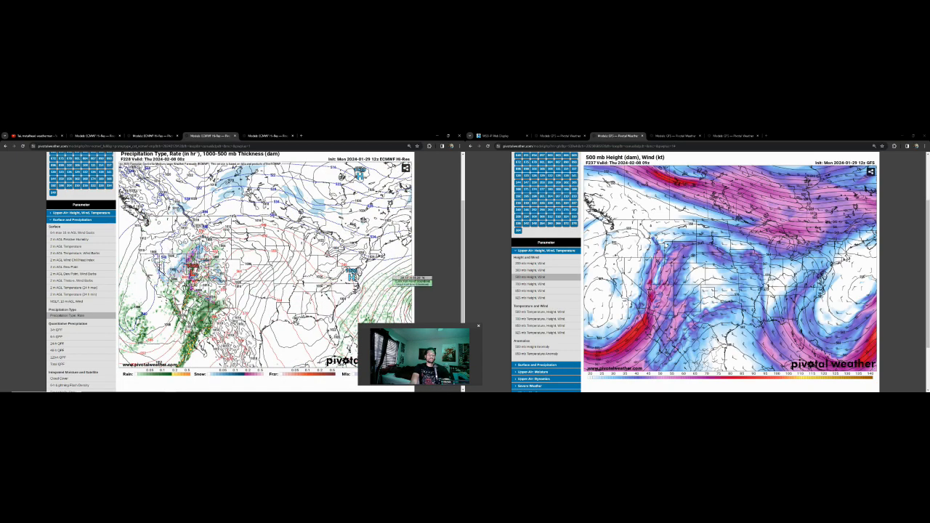
Switch the right window to the GFS precipitation type and rate chart
click(675, 136)
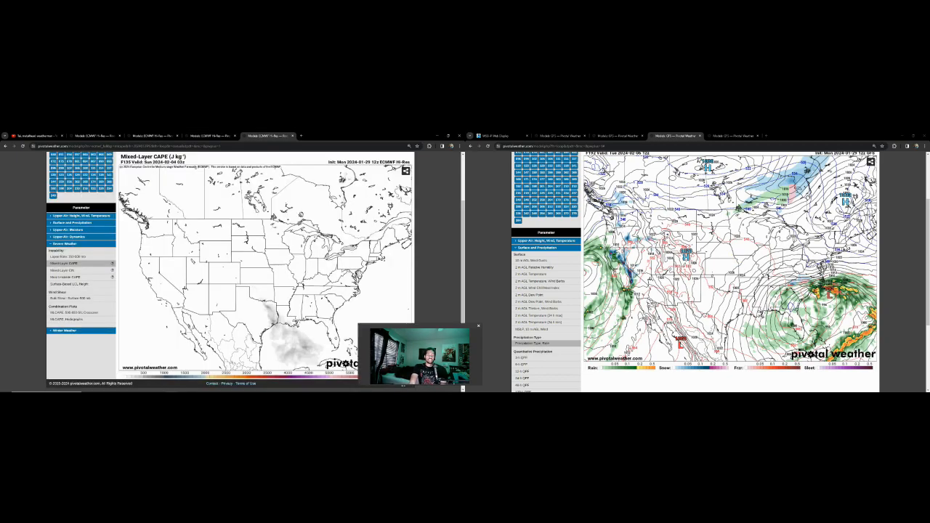
Switch the right window to the GFS surface-based CAPE page beside ECMWF mixed-layer CAPE
click(730, 135)
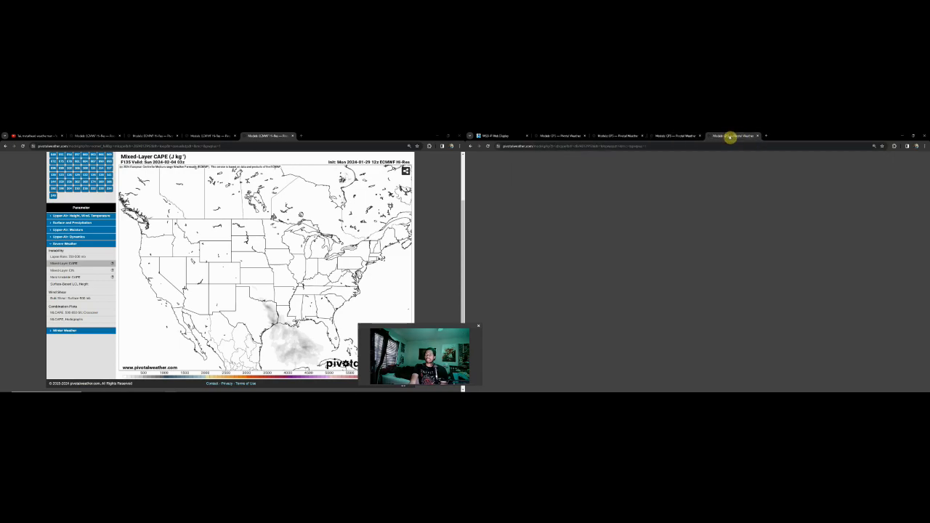
click(732, 135)
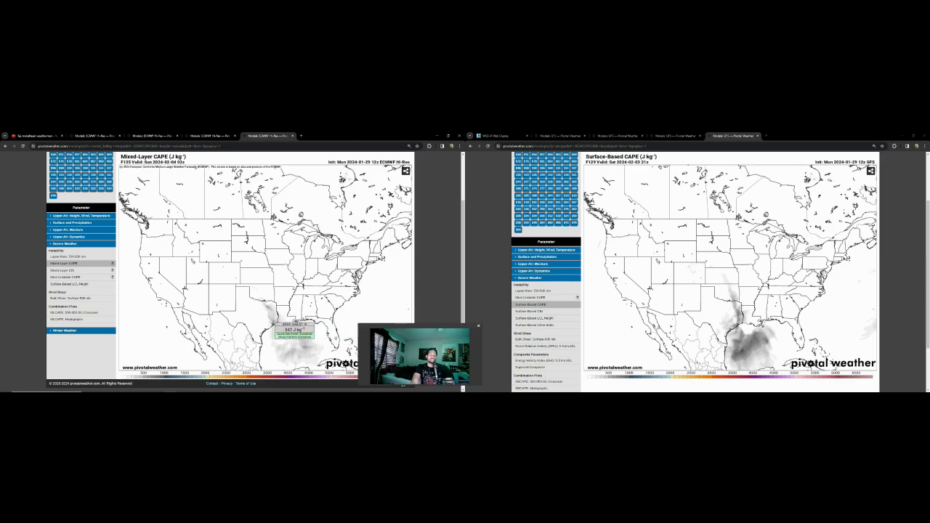
mouse_move(311, 328)
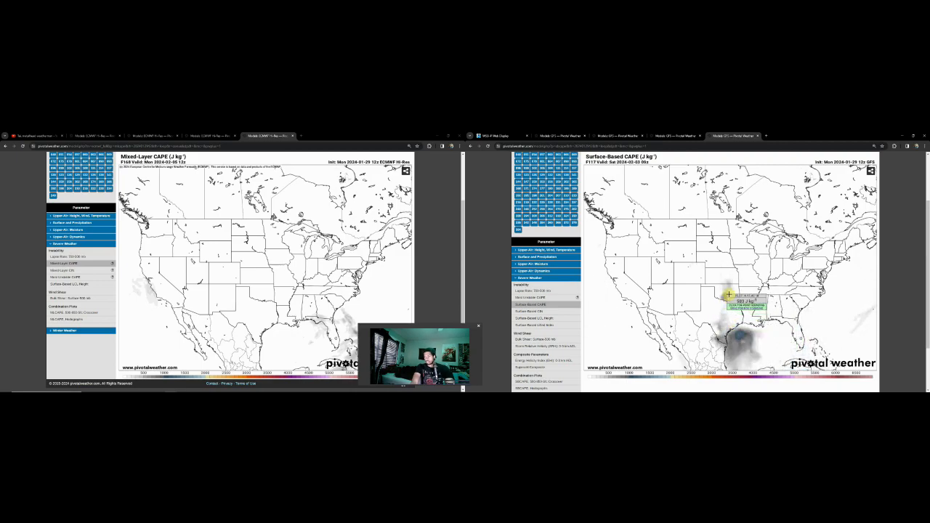
mouse_move(729, 310)
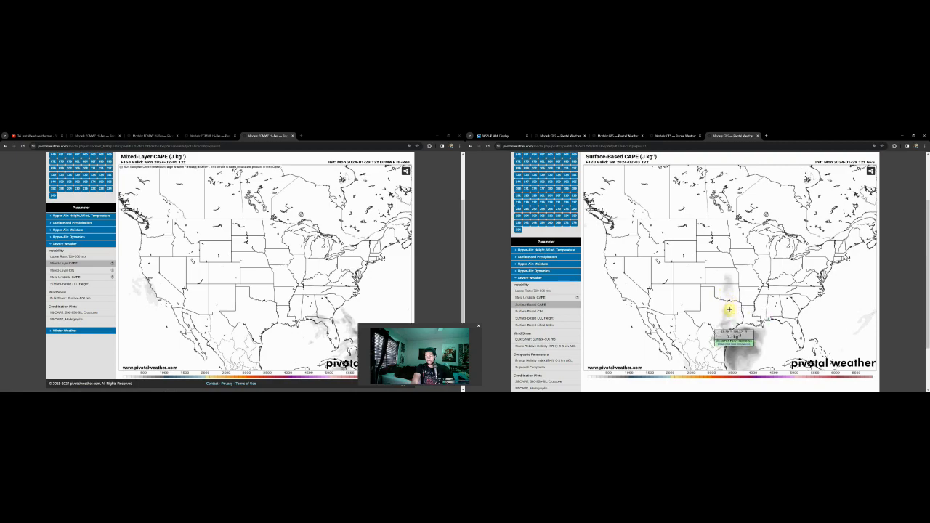
mouse_move(742, 324)
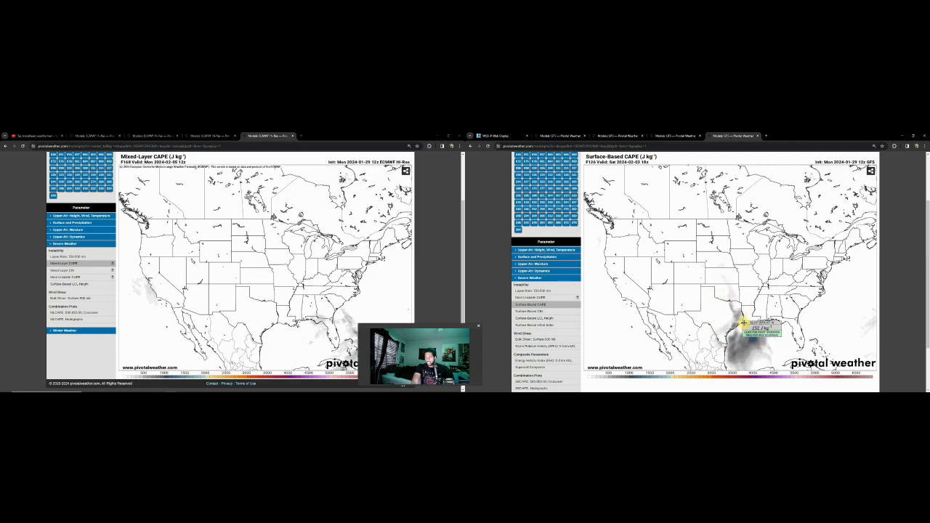